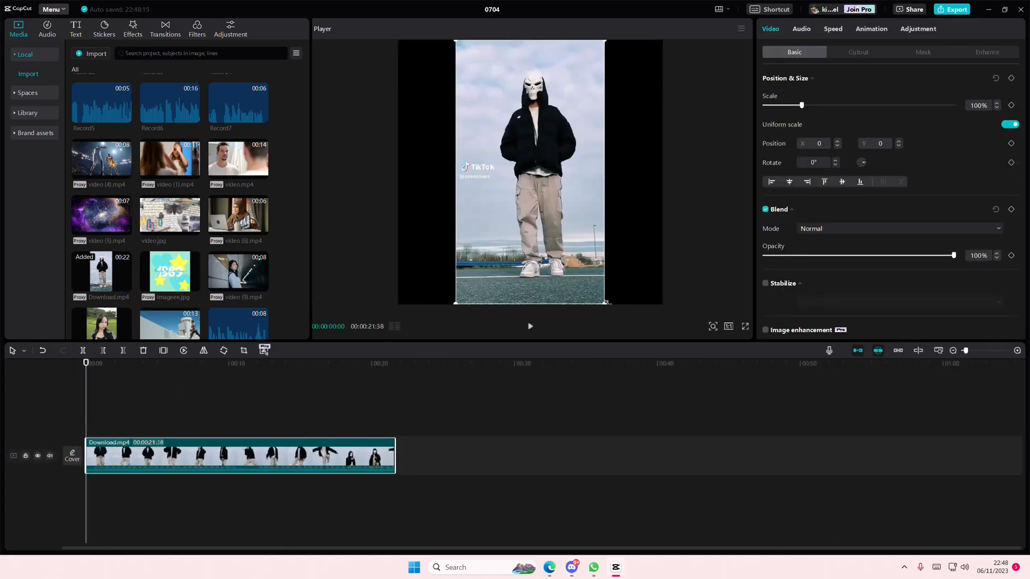
mouse_move(637, 274)
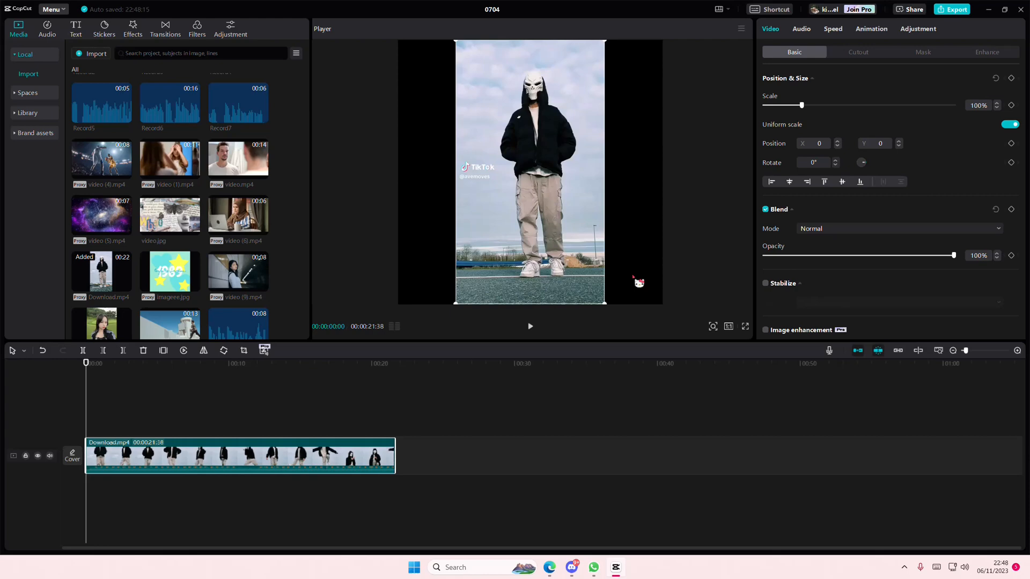
mouse_move(636, 292)
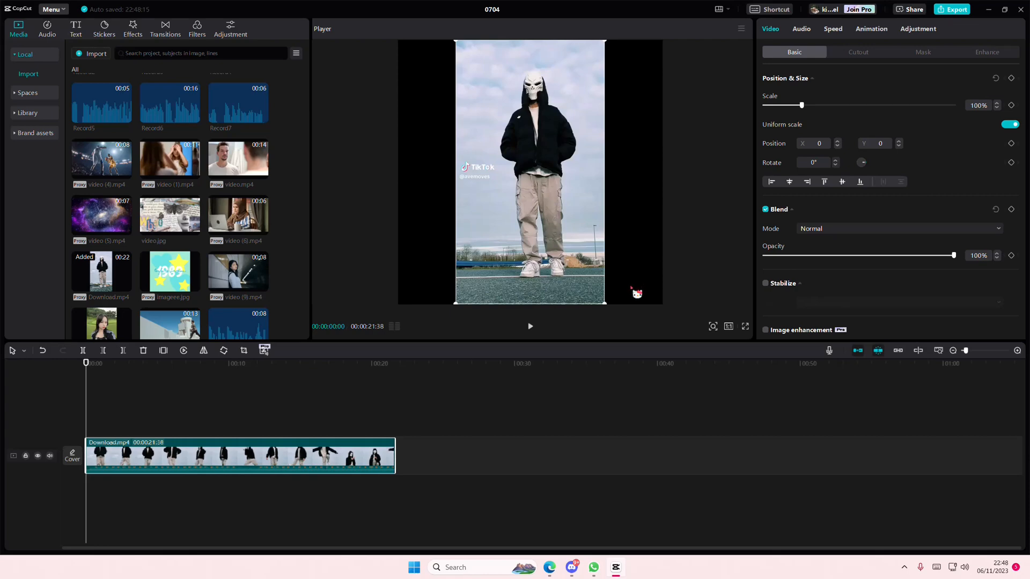
mouse_move(384, 427)
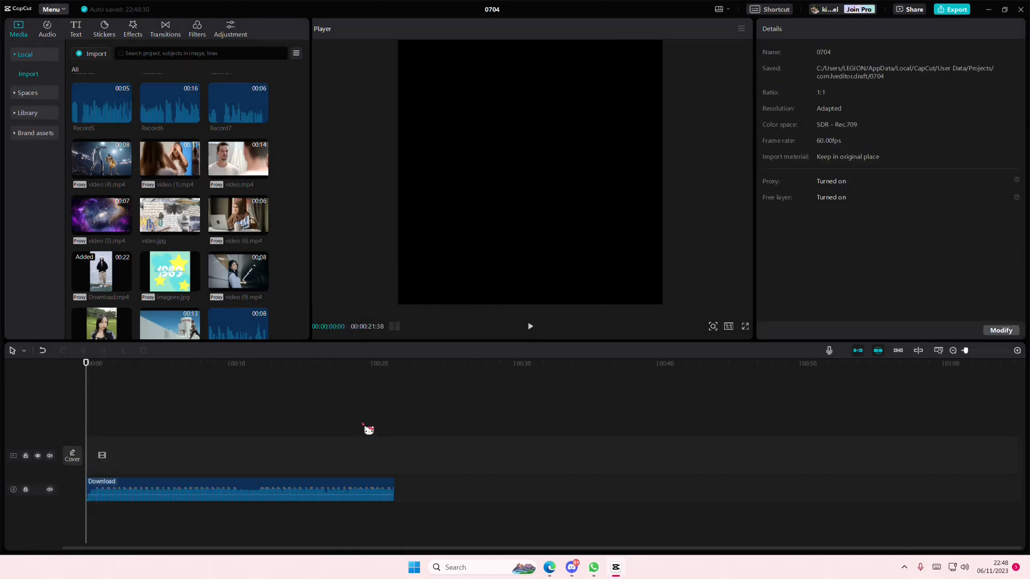
mouse_move(424, 443)
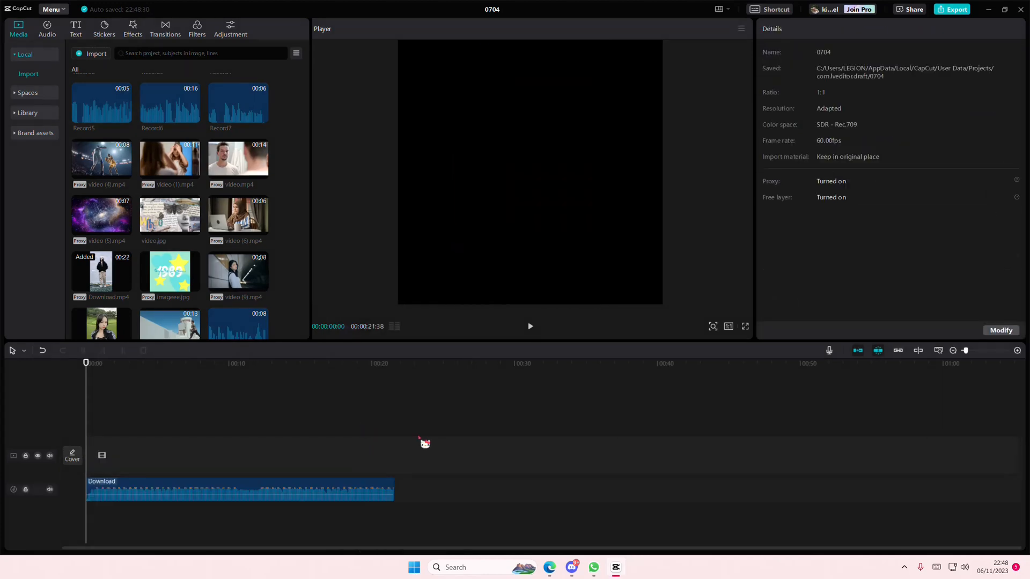
- Bring up the project's export settings from the top-right Export button
click(951, 9)
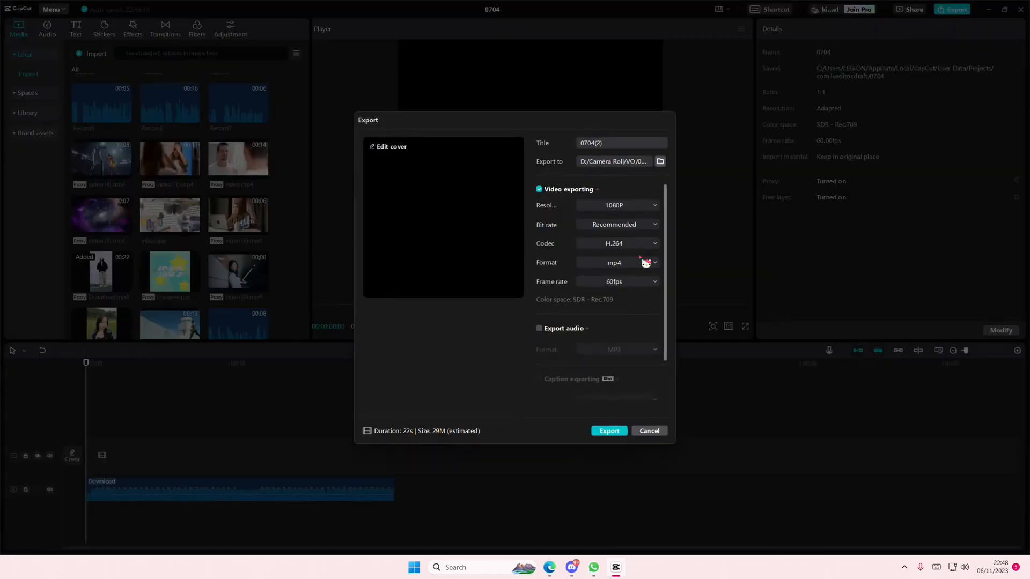
- Export audio only as MP3, with video exporting switched off
click(539, 189)
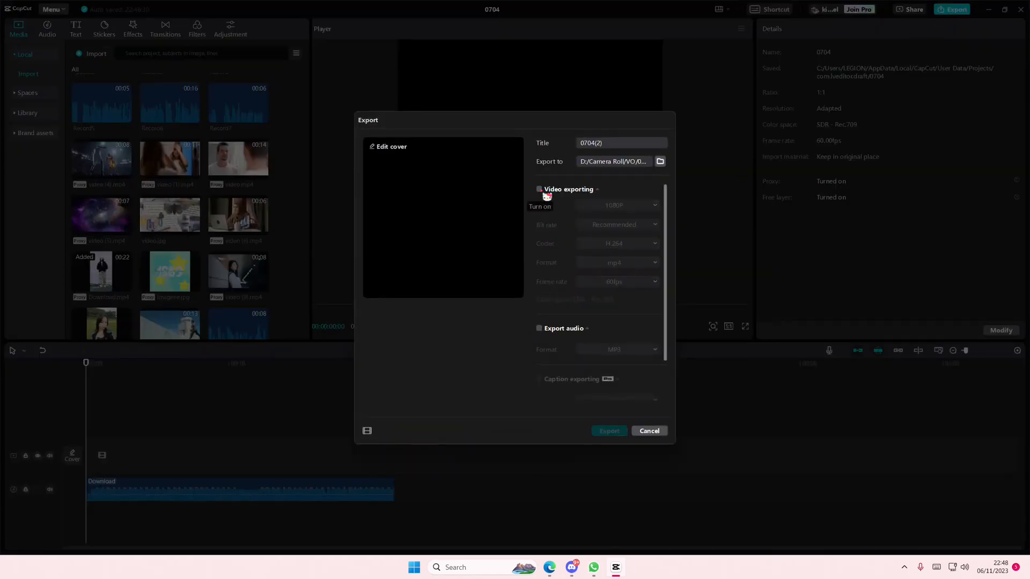
click(539, 330)
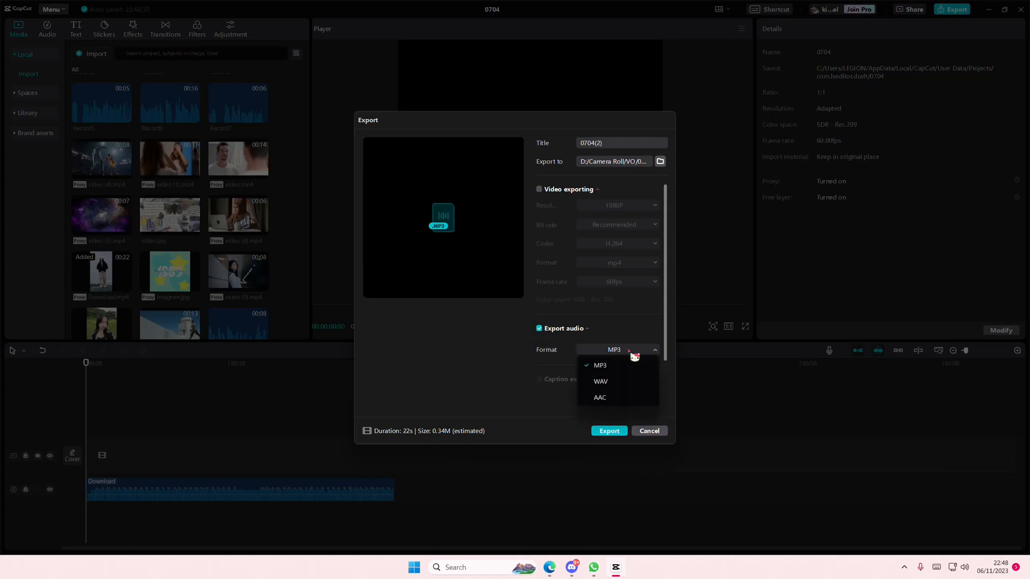
click(599, 365)
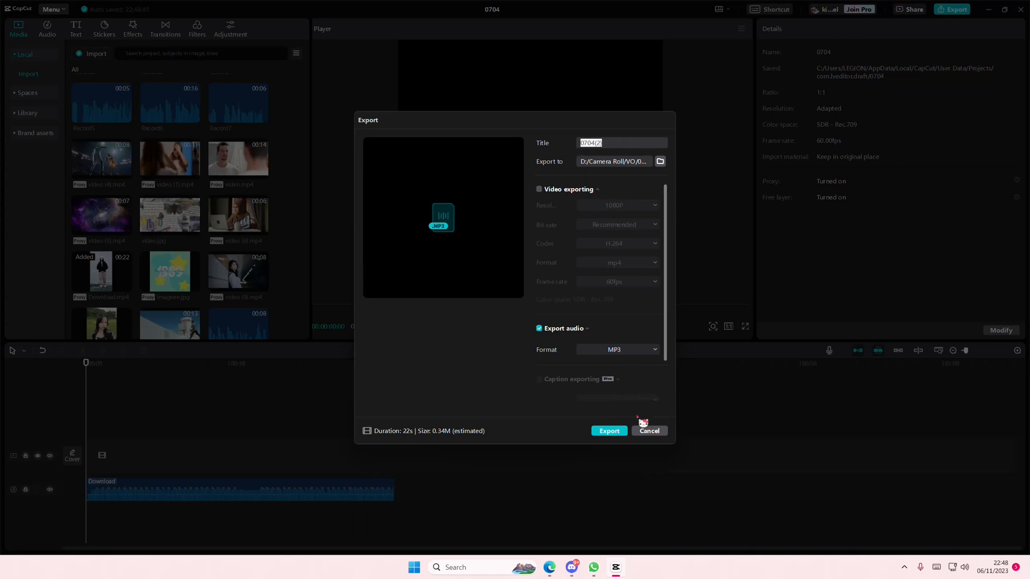
click(648, 431)
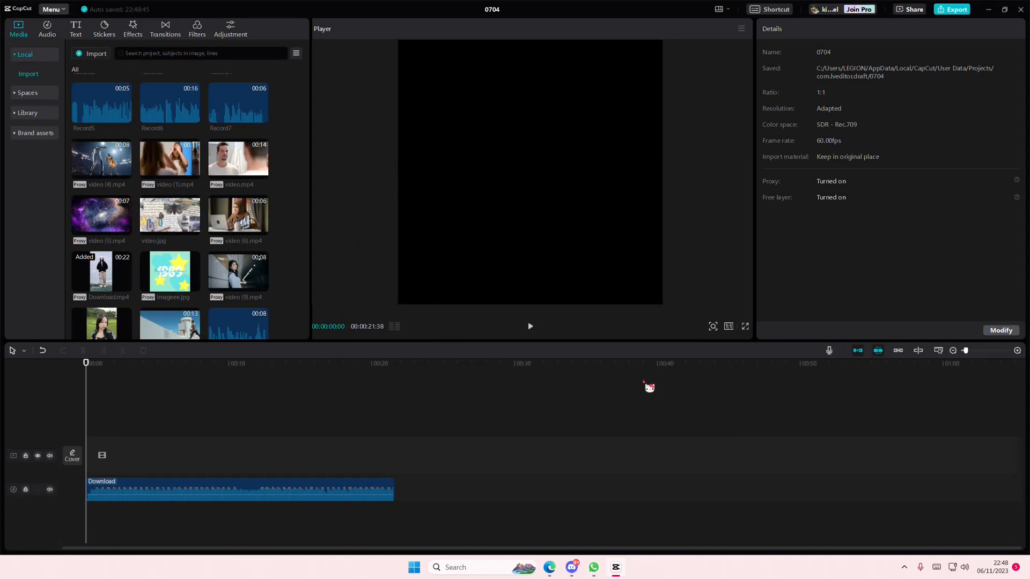
mouse_move(101, 377)
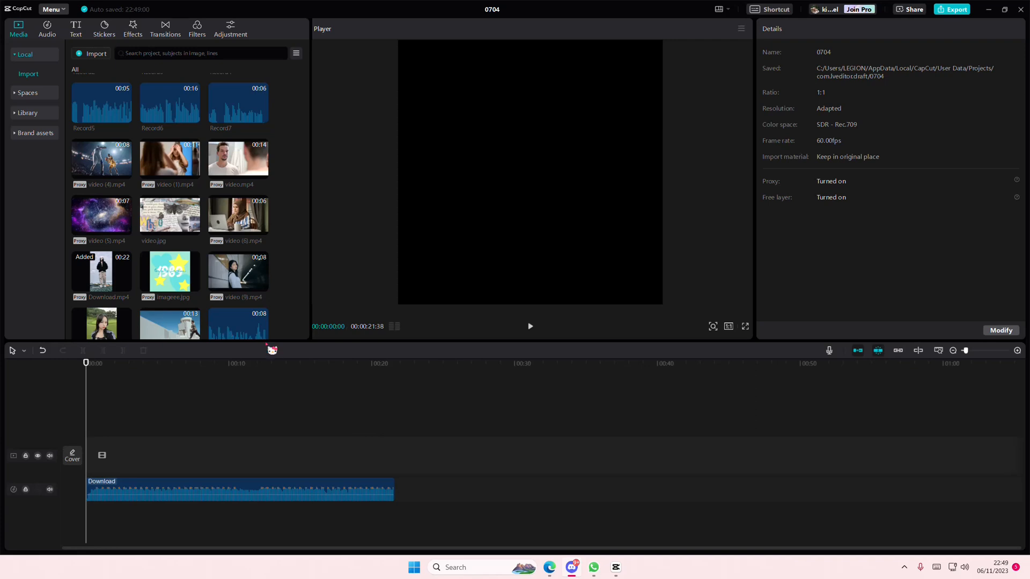
mouse_move(844, 458)
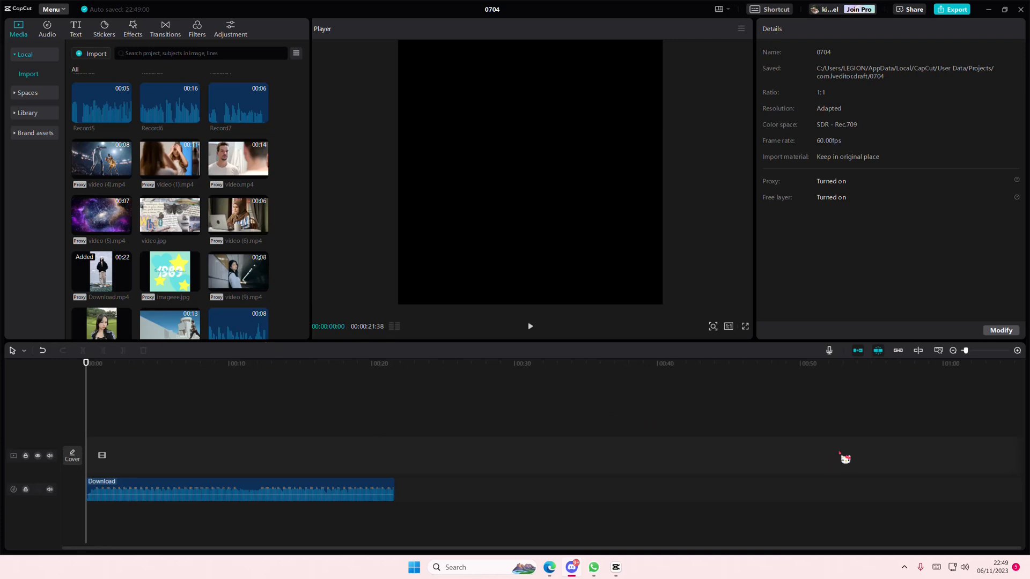
mouse_move(847, 461)
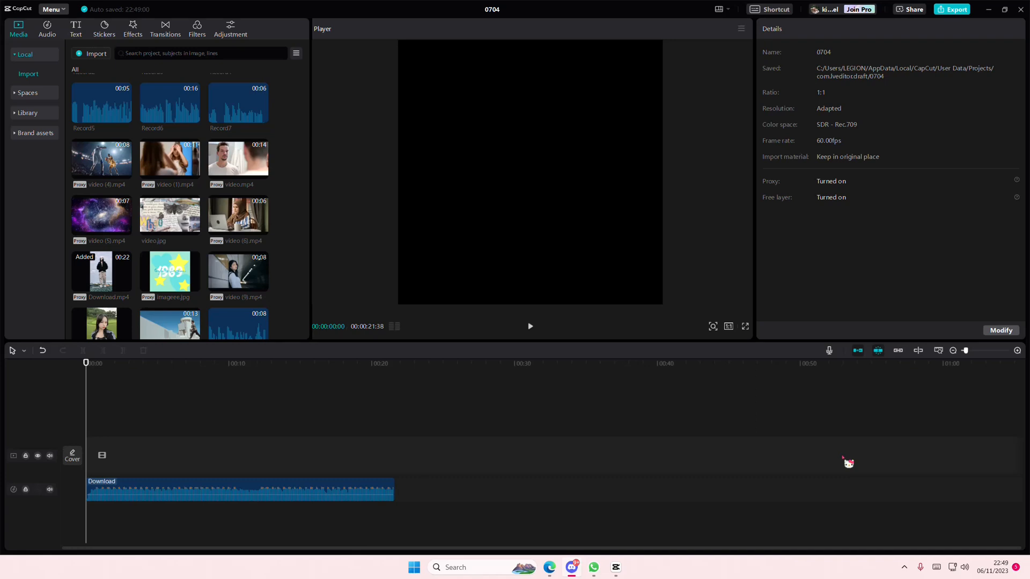
mouse_move(876, 522)
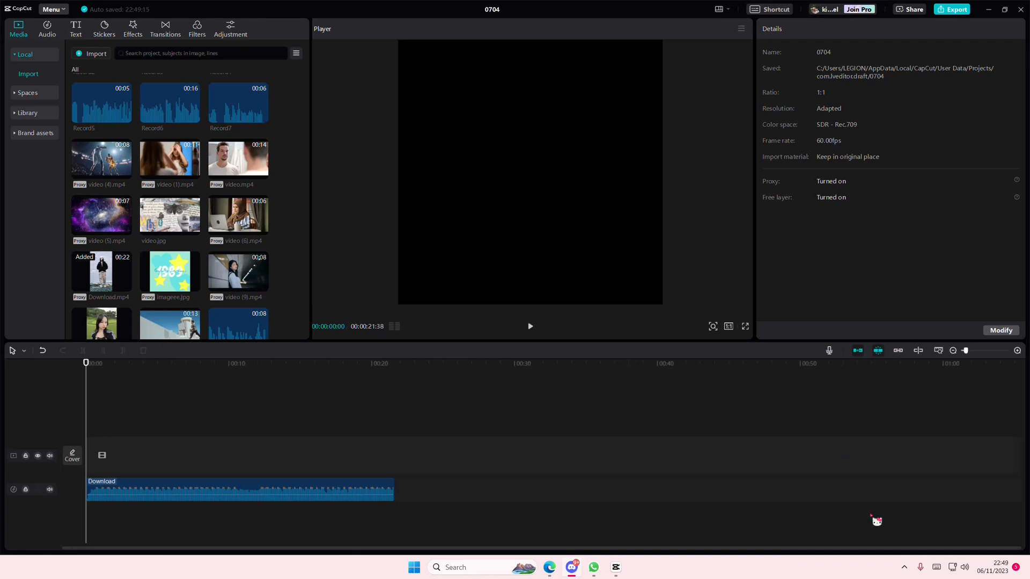